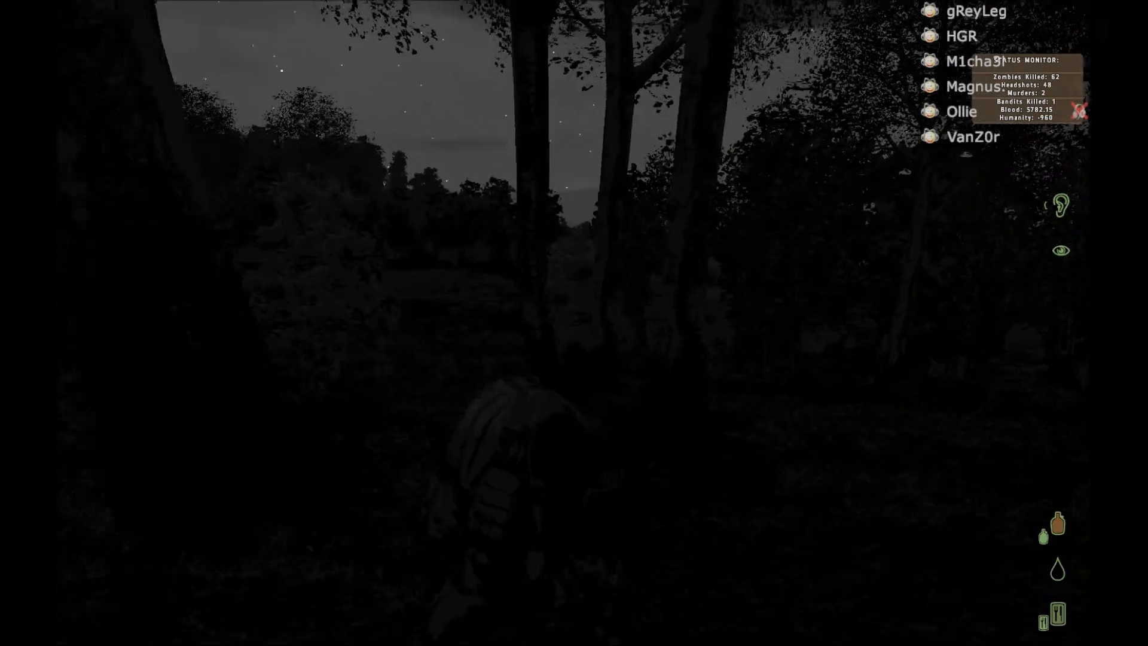
{"action": "mouse_move", "coordinate": [574, 323]}
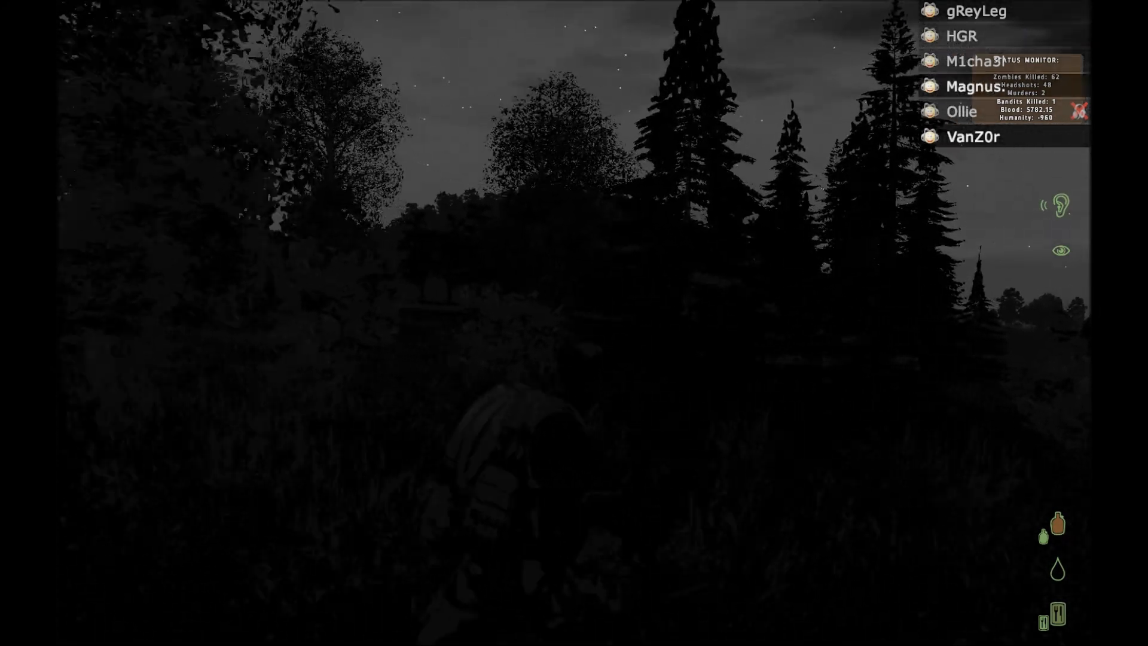
{"action": "mouse_move", "coordinate": [574, 323]}
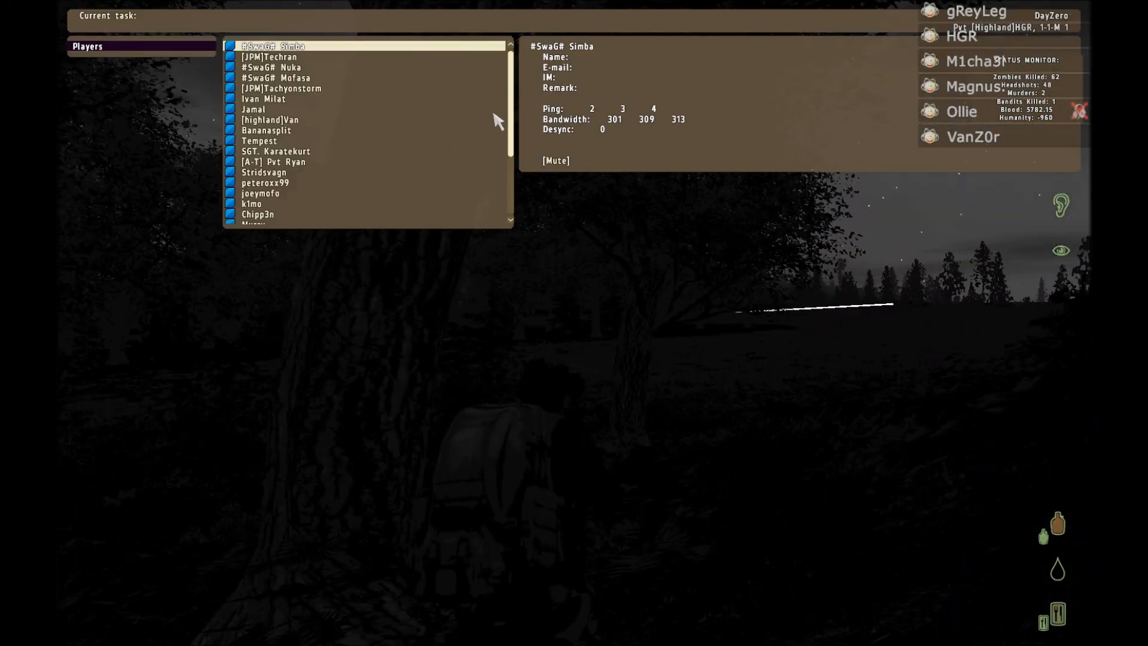
{"action": "scroll", "scroll_direction": "down", "scroll_amount": 3}
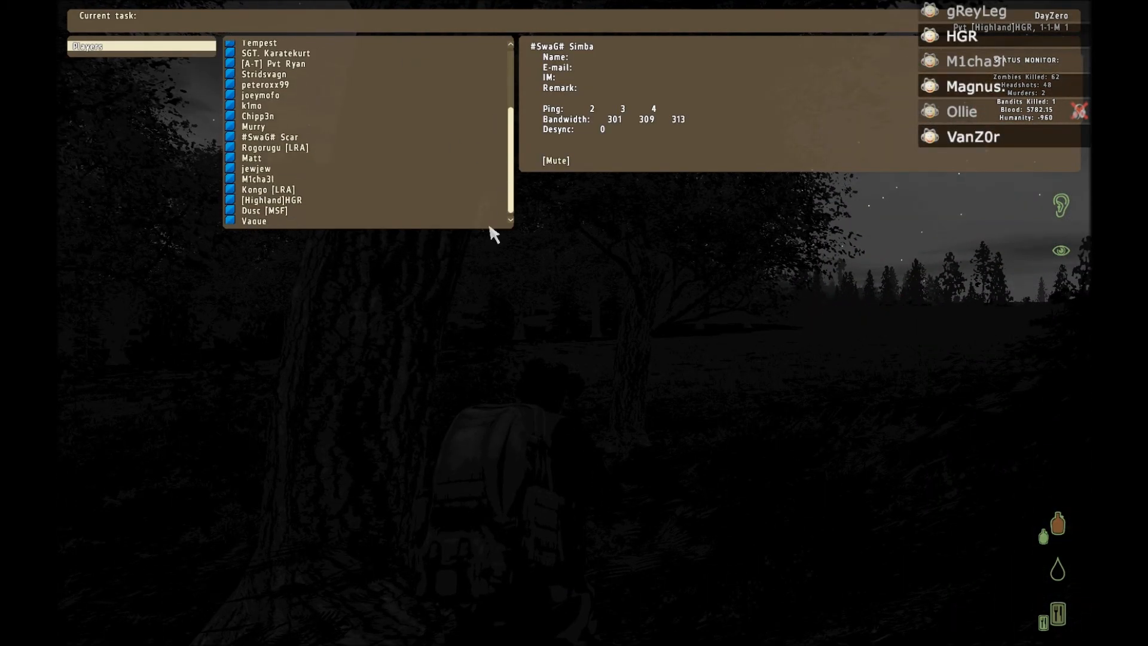